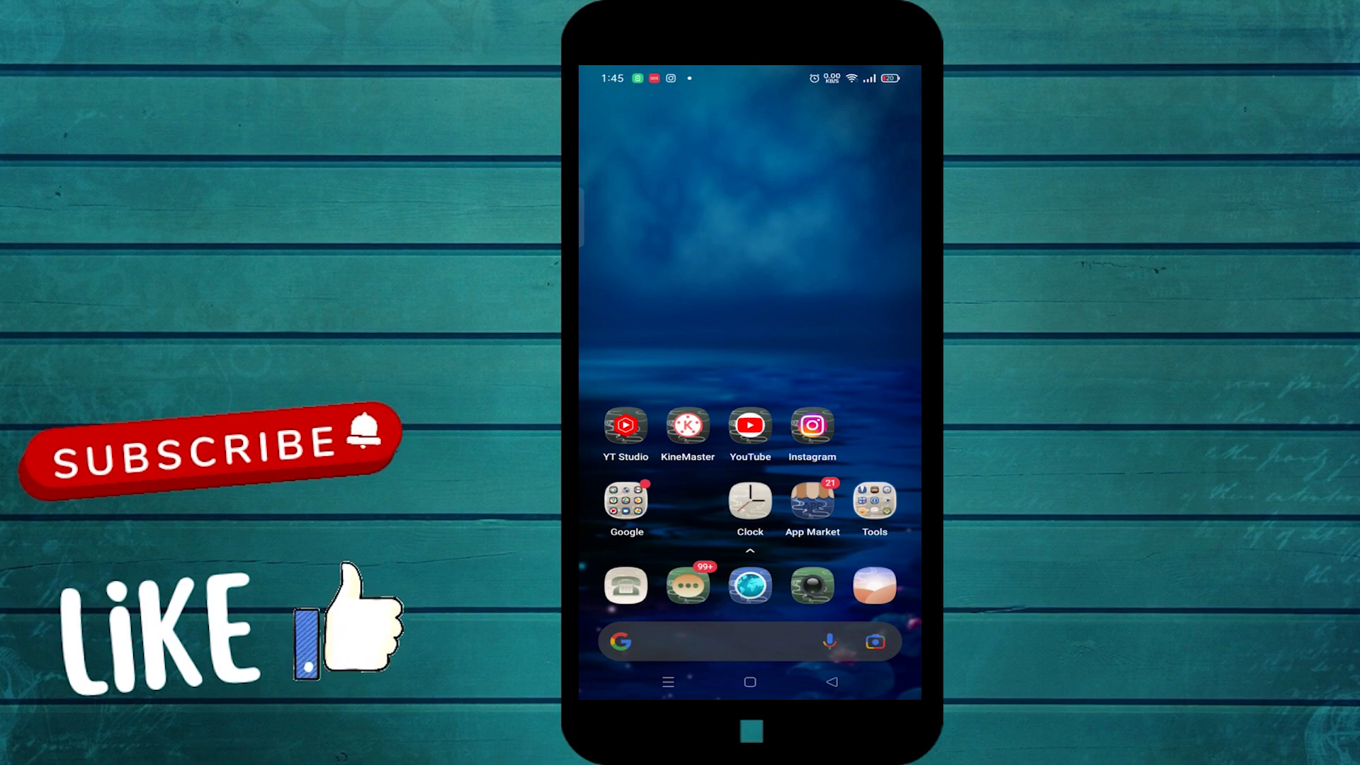
Launch YouTube and reach its Settings list through the profile avatar's account menu.
left_click(749, 426)
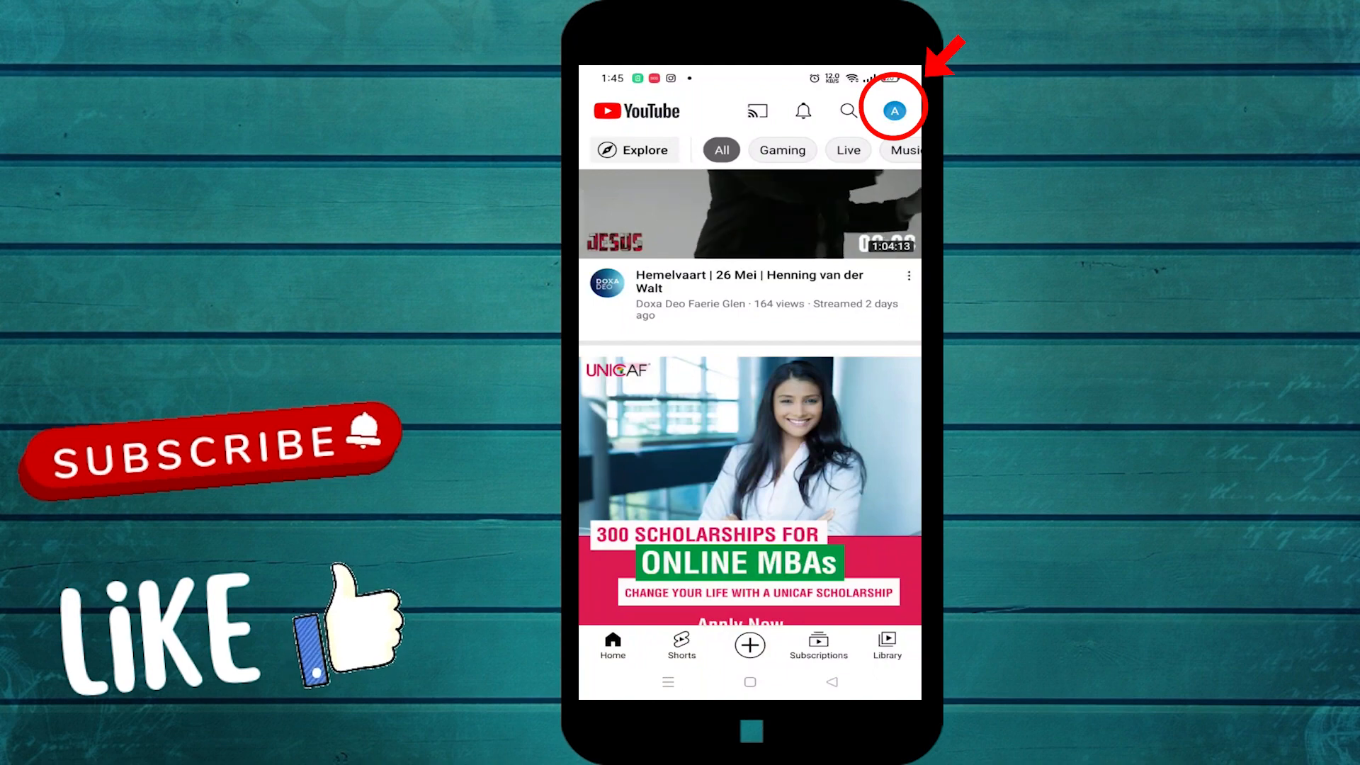
left_click(895, 111)
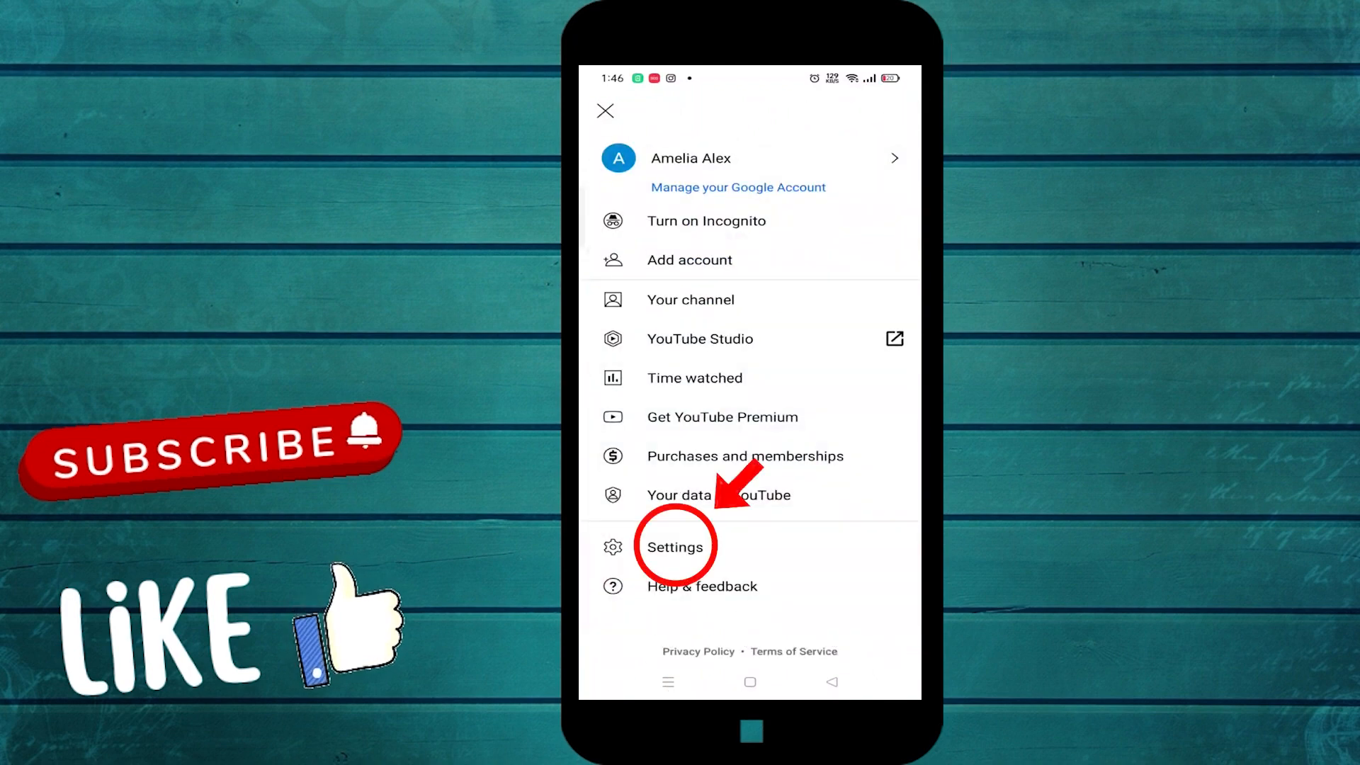
left_click(674, 546)
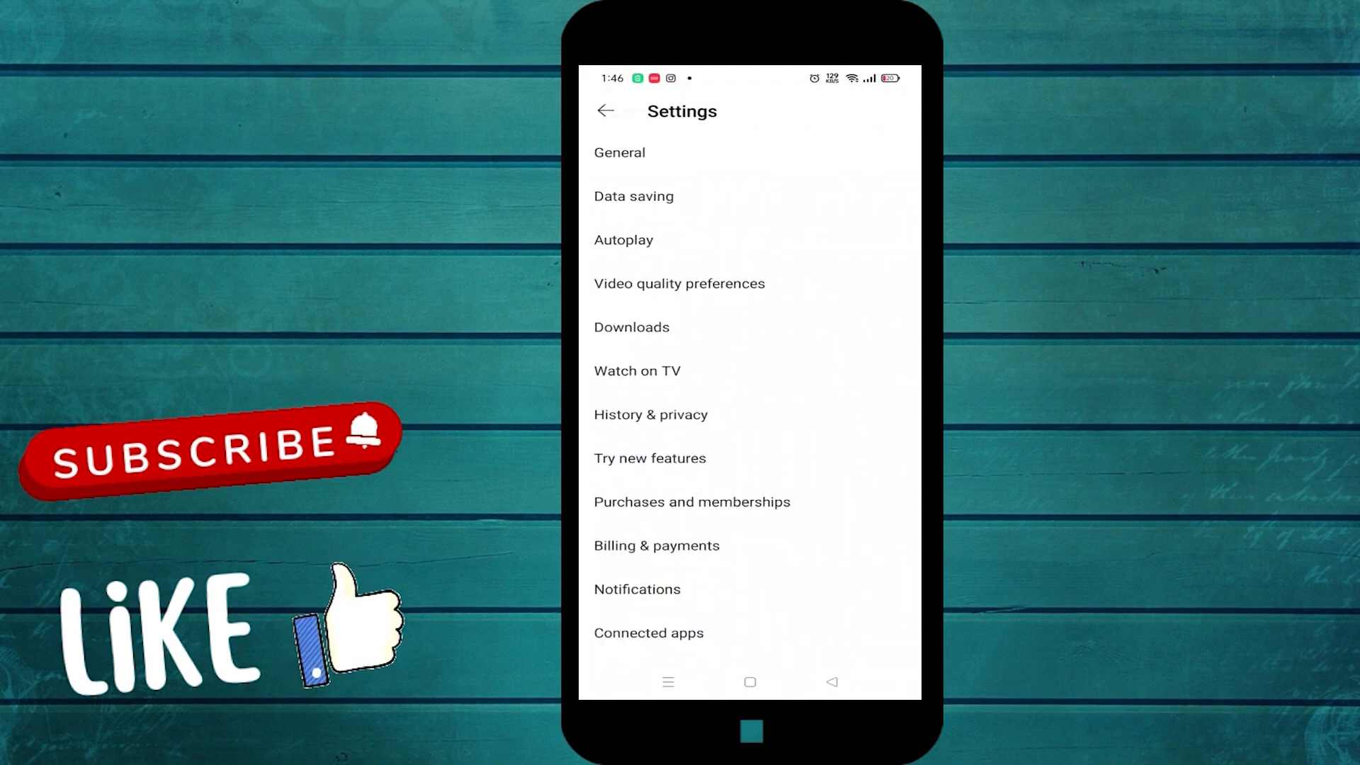
left_click(621, 153)
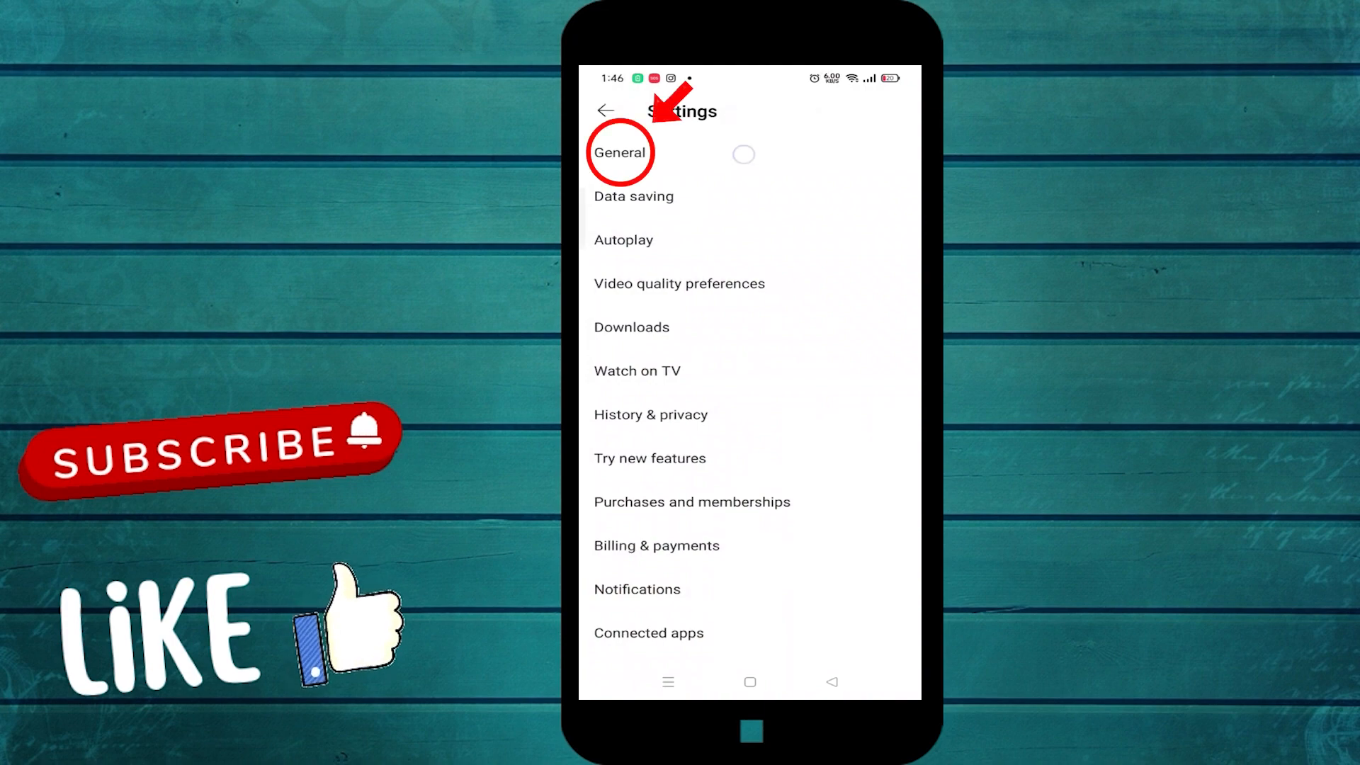
Choose Dark theme under General > Appearance and return to the home feed in dark mode.
left_click(621, 152)
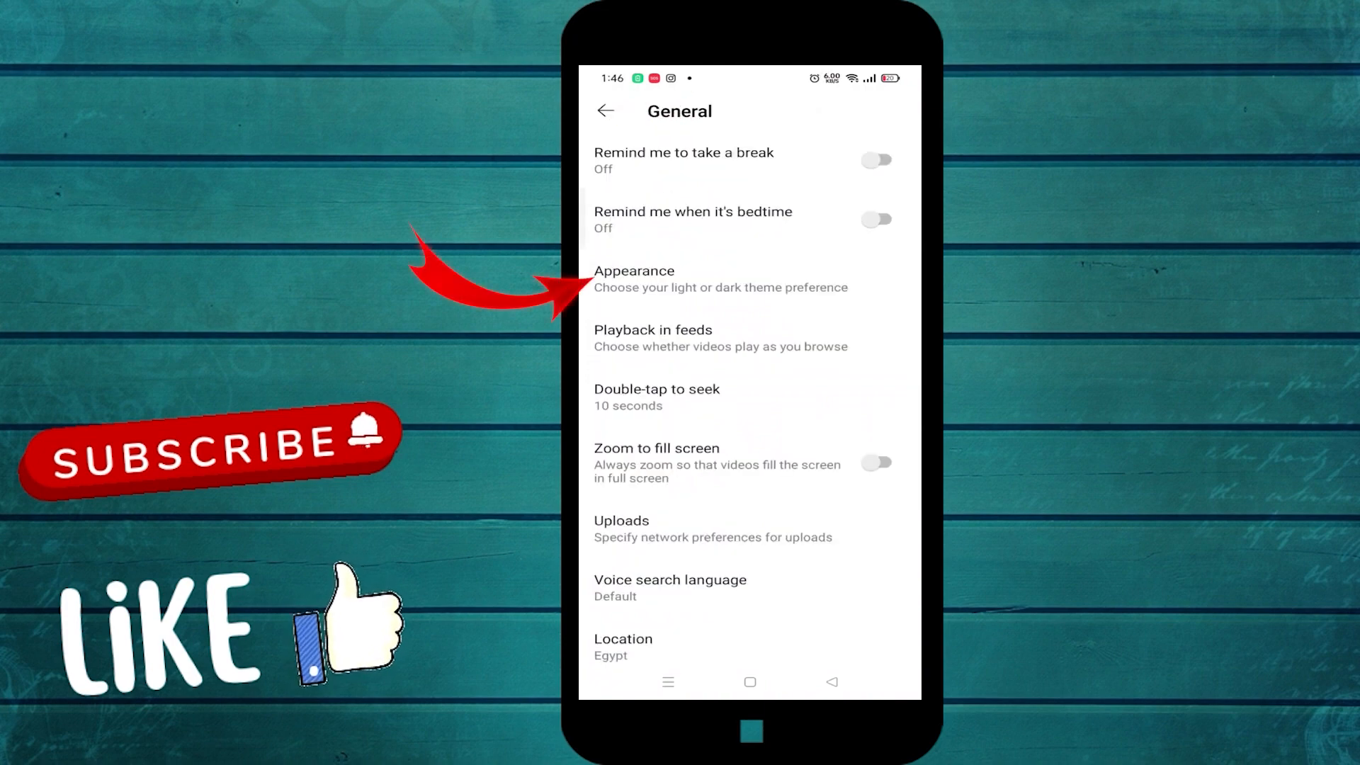
left_click(634, 278)
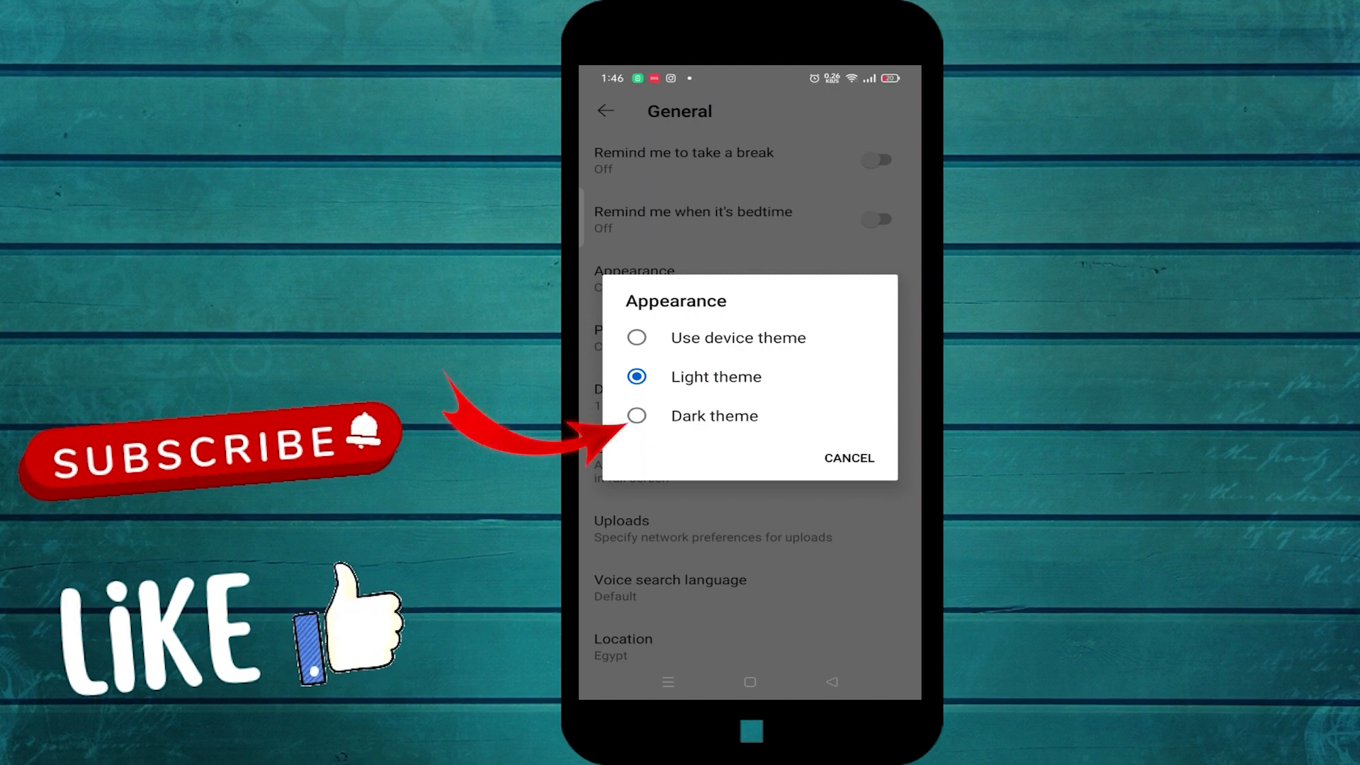
left_click(637, 417)
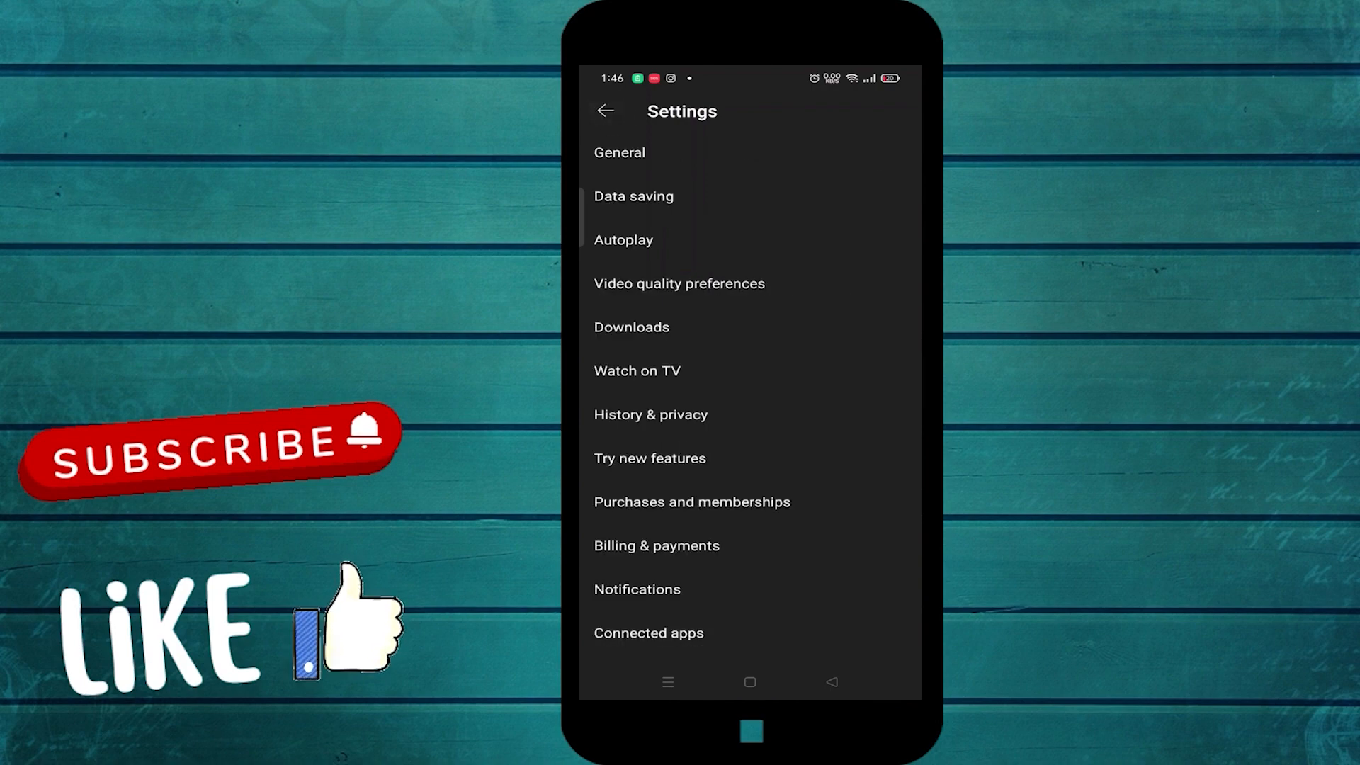
left_click(608, 110)
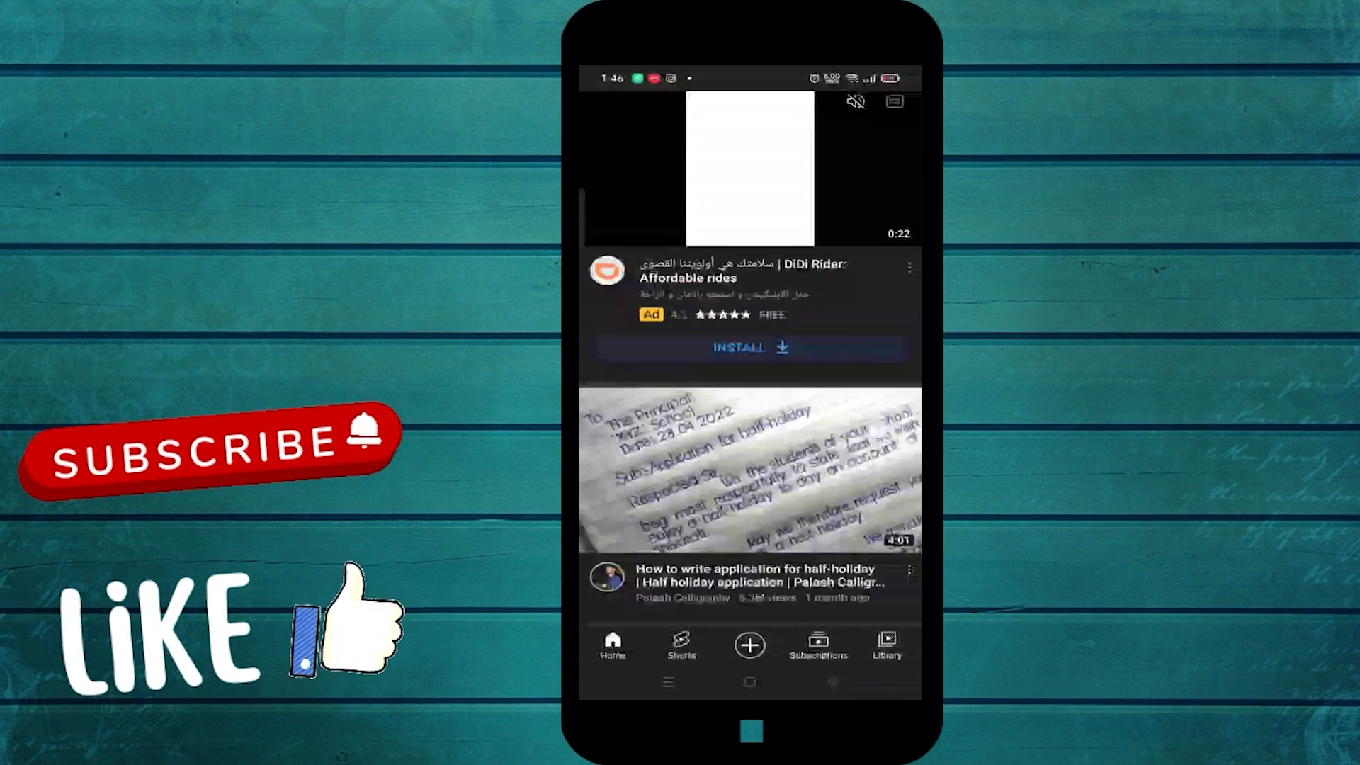
scroll("down", 3)
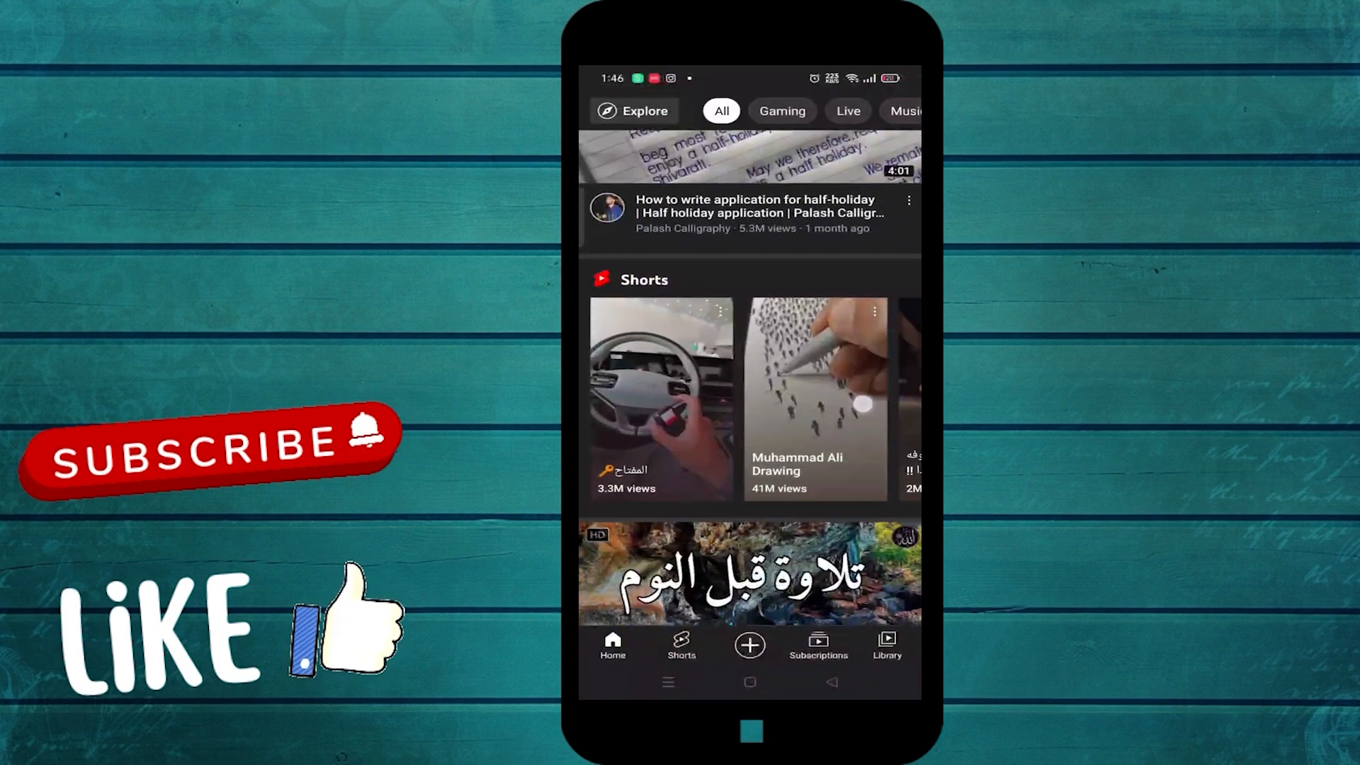